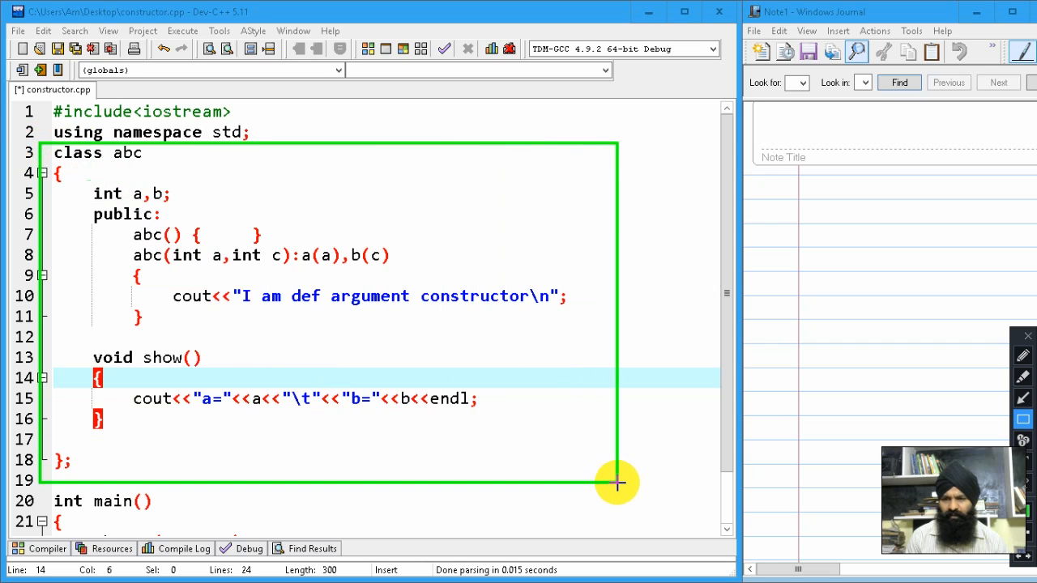
{"action": "mouse_move", "coordinate": [130, 230]}
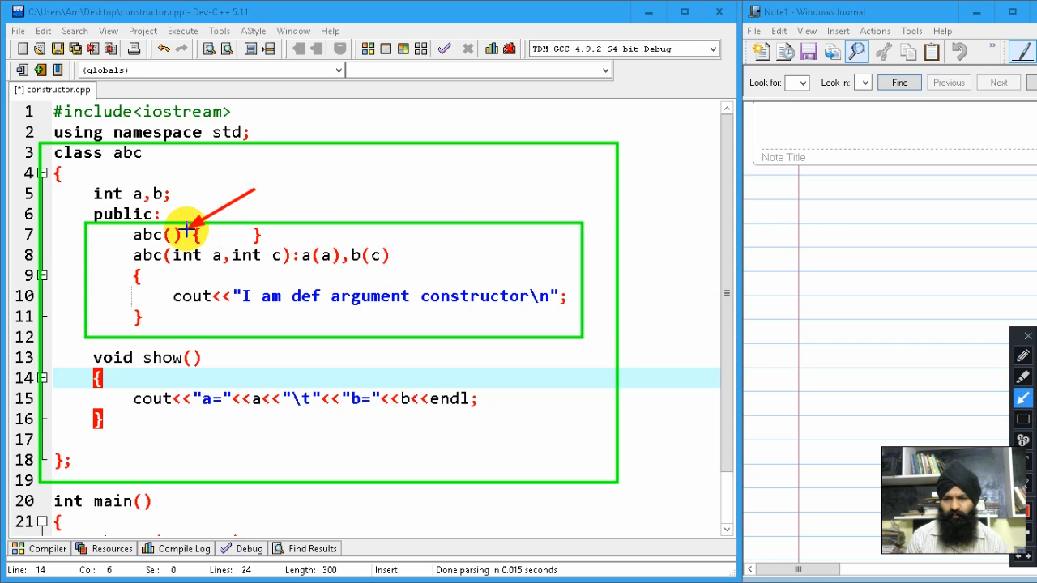
{"action": "mouse_move", "coordinate": [528, 214]}
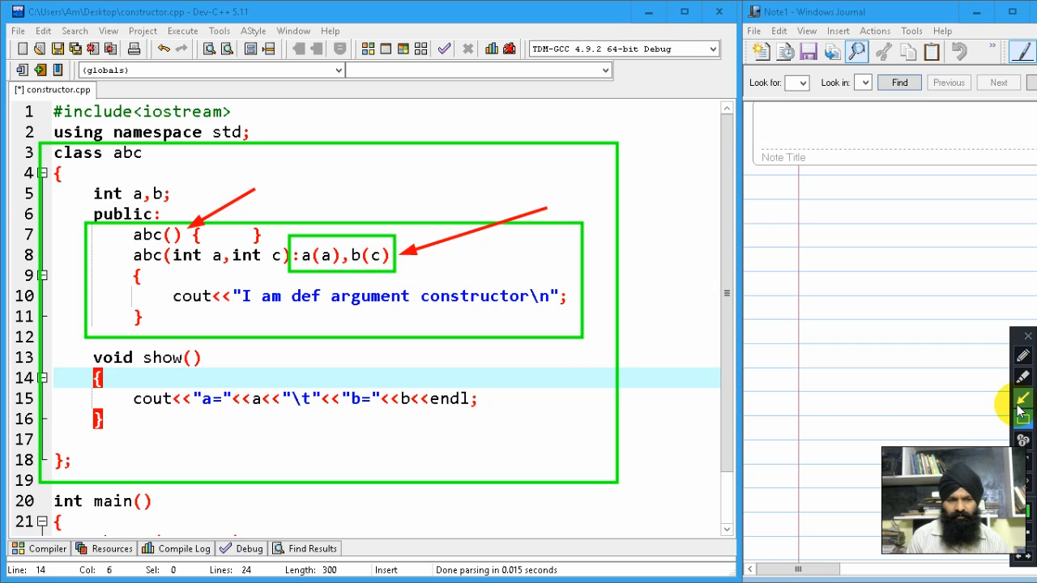
Step: Write numbered comment notes naming the default constructor, the copy constructor and a third default item
{"action": "left_click", "coordinate": [1022, 379]}
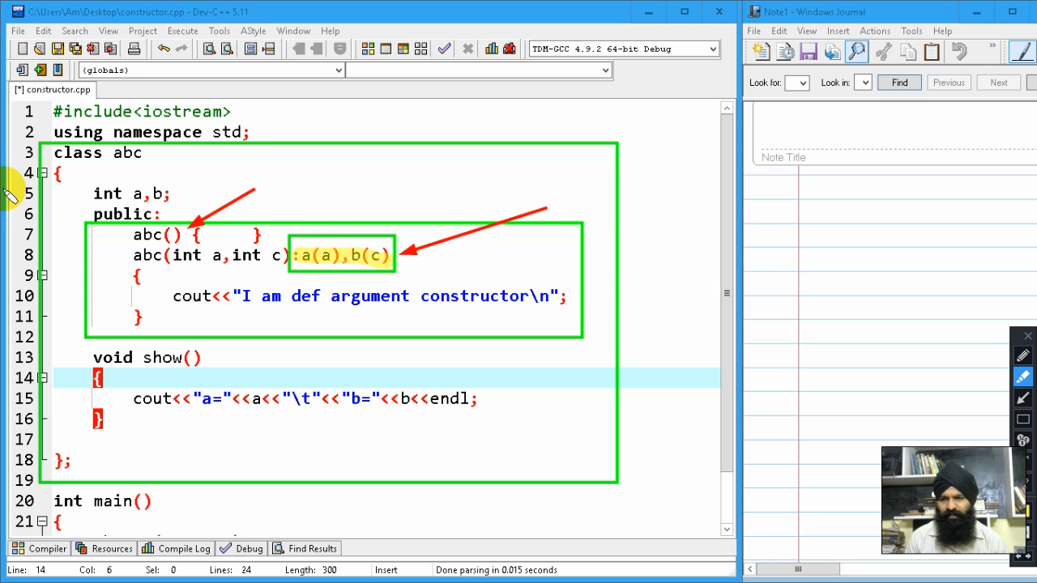
{"action": "mouse_move", "coordinate": [201, 363]}
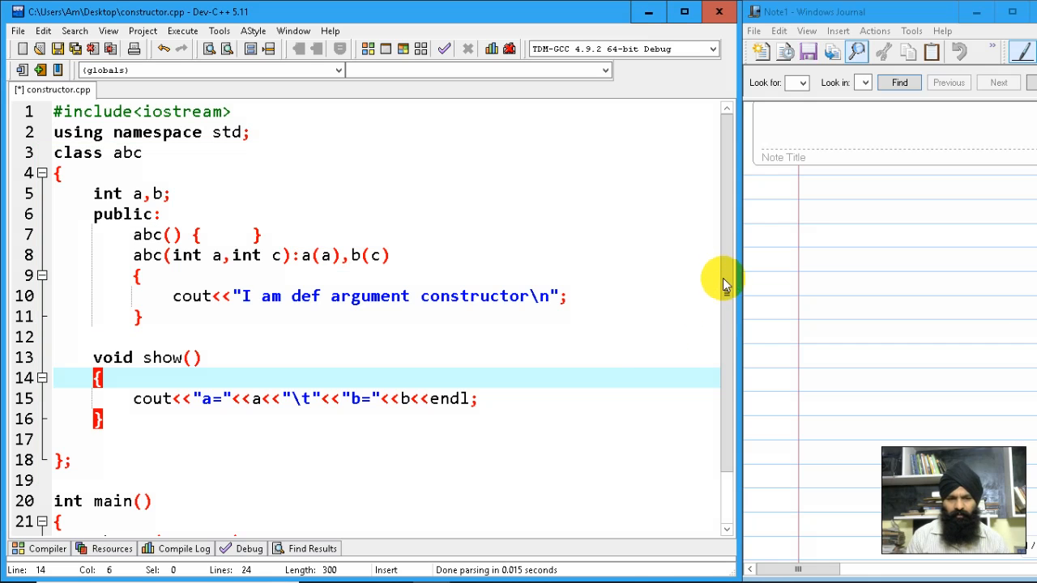
{"action": "scroll", "scroll_direction": "down", "scroll_amount": 3}
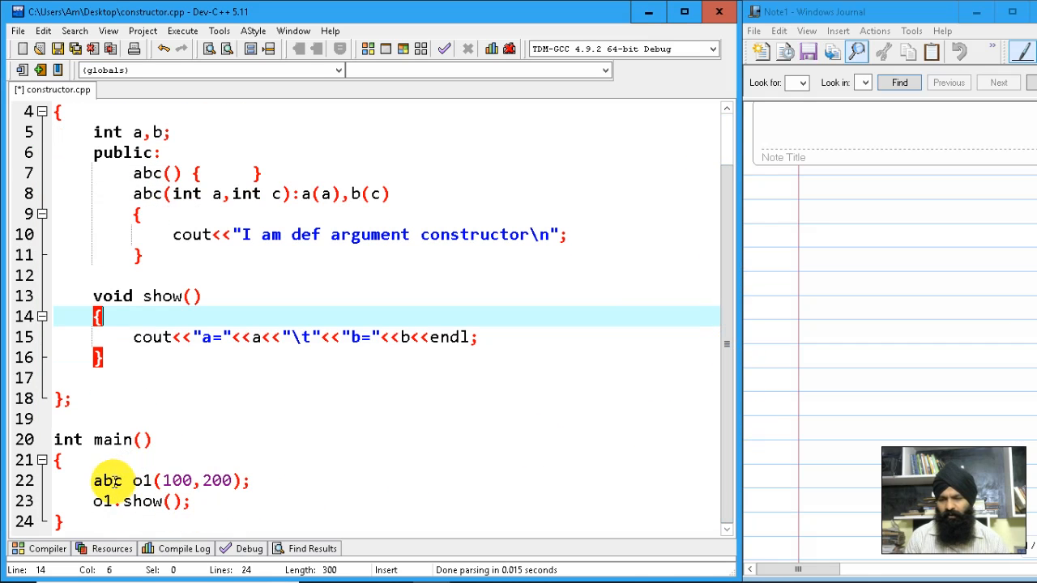
{"action": "mouse_move", "coordinate": [198, 470]}
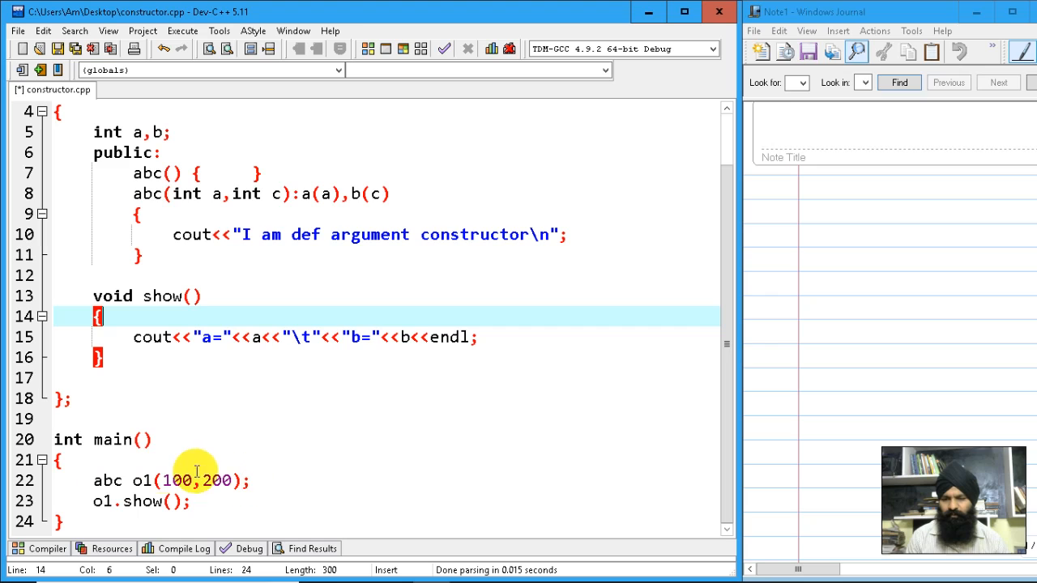
{"action": "mouse_move", "coordinate": [298, 376]}
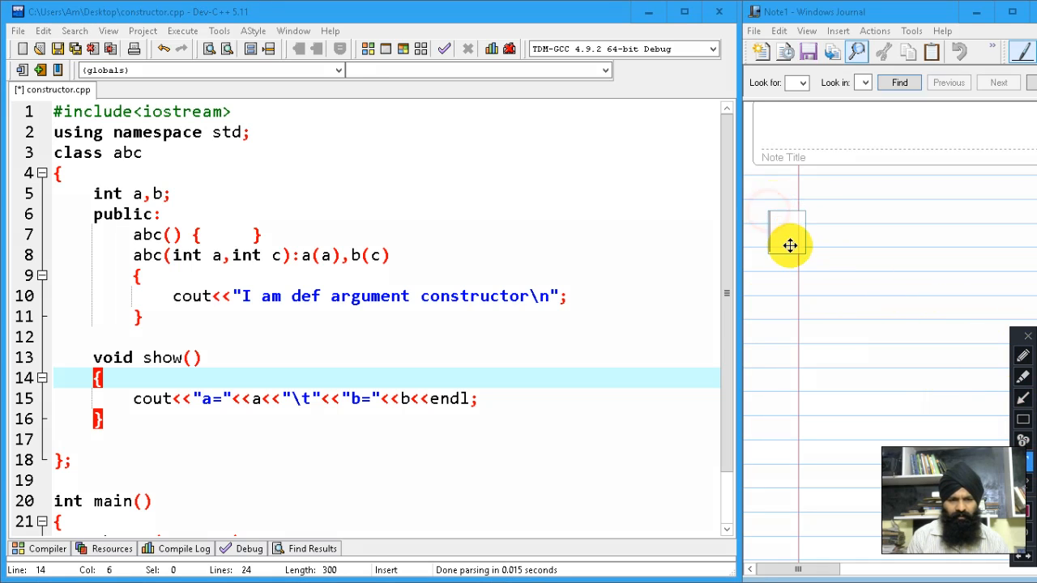
{"action": "mouse_move", "coordinate": [272, 521]}
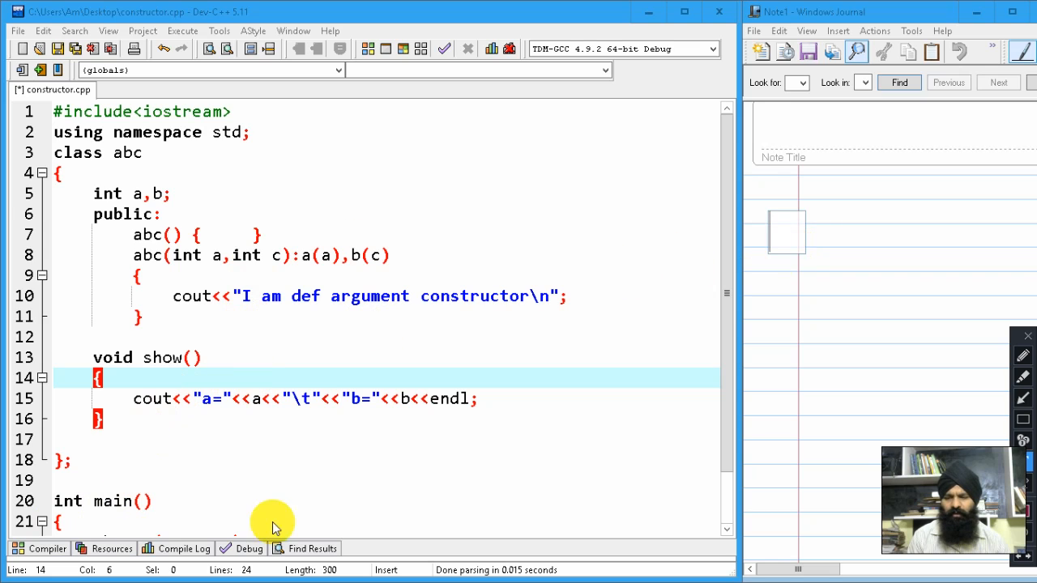
{"action": "mouse_move", "coordinate": [786, 284]}
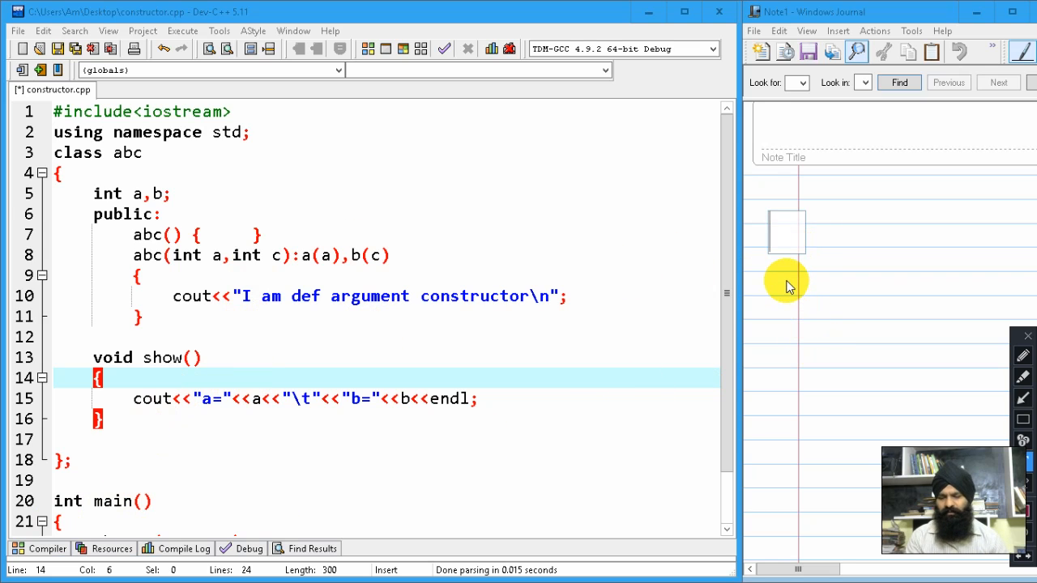
{"action": "type", "text": "1."}
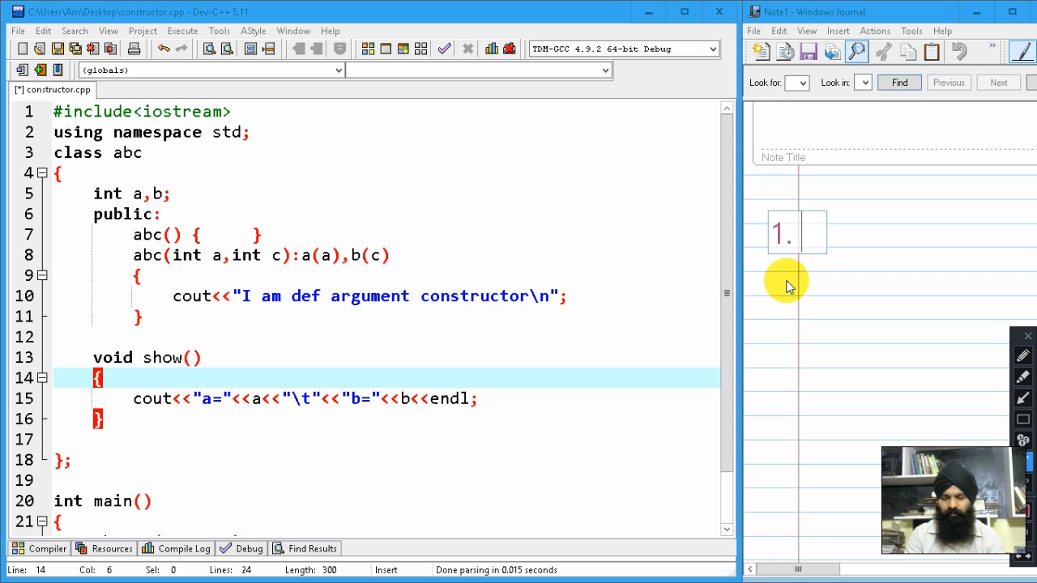
{"action": "type", "text": "DE"}
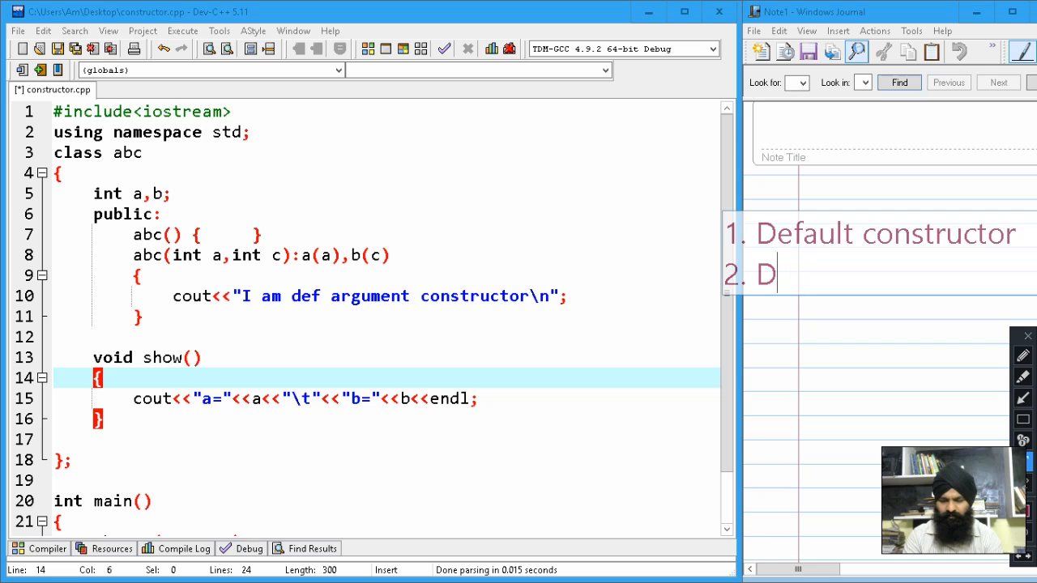
{"action": "type", "text": "efault"}
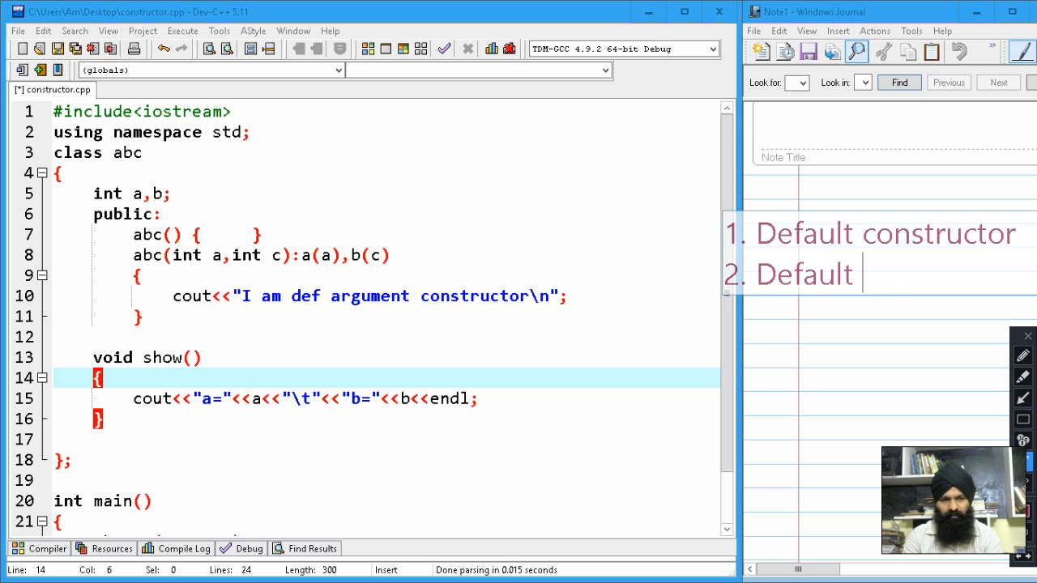
{"action": "type", "text": "copt c"}
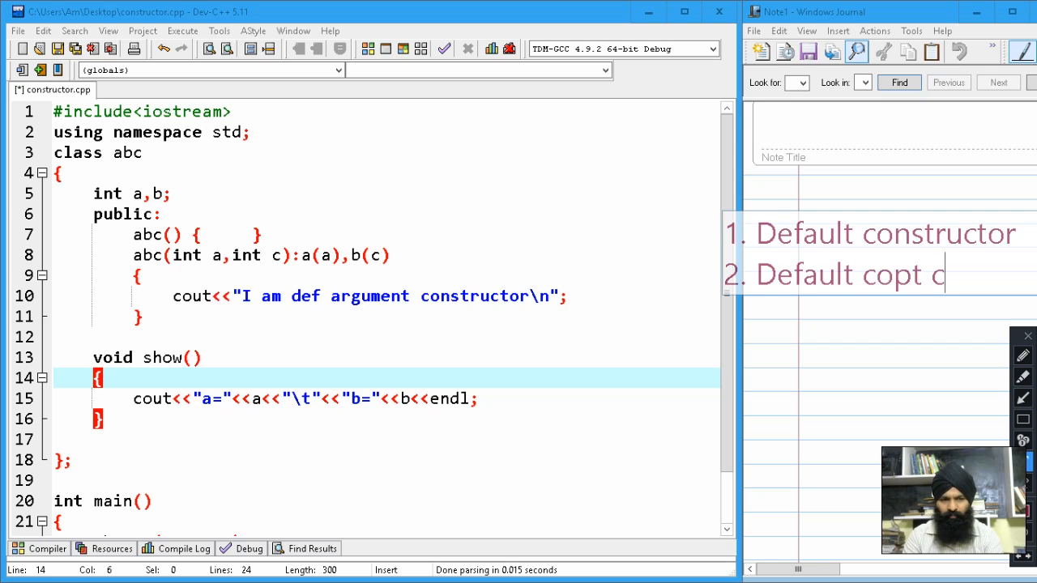
{"action": "type", "text": "onstructor"}
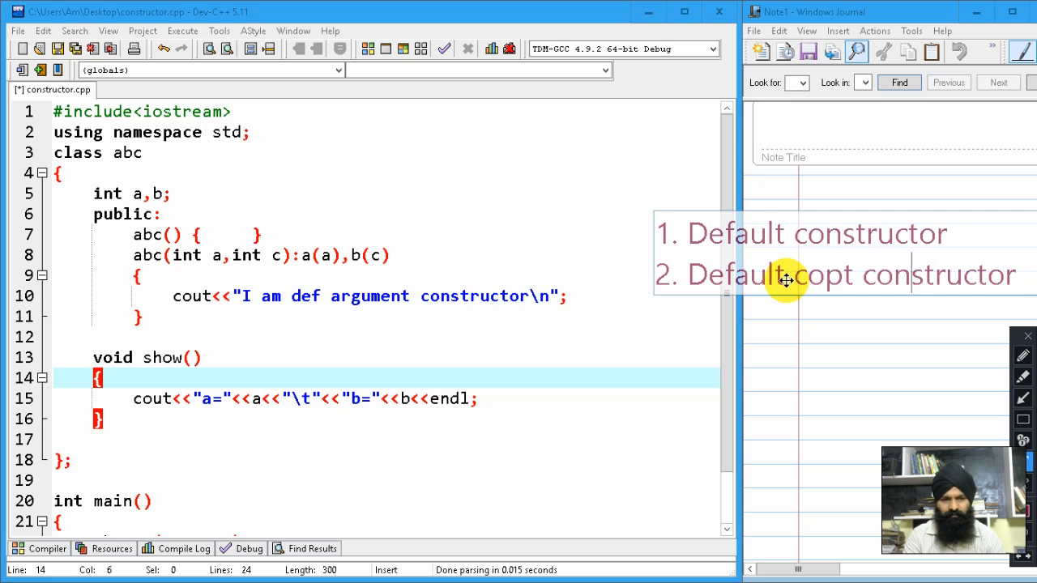
{"action": "type", "text": "copy"}
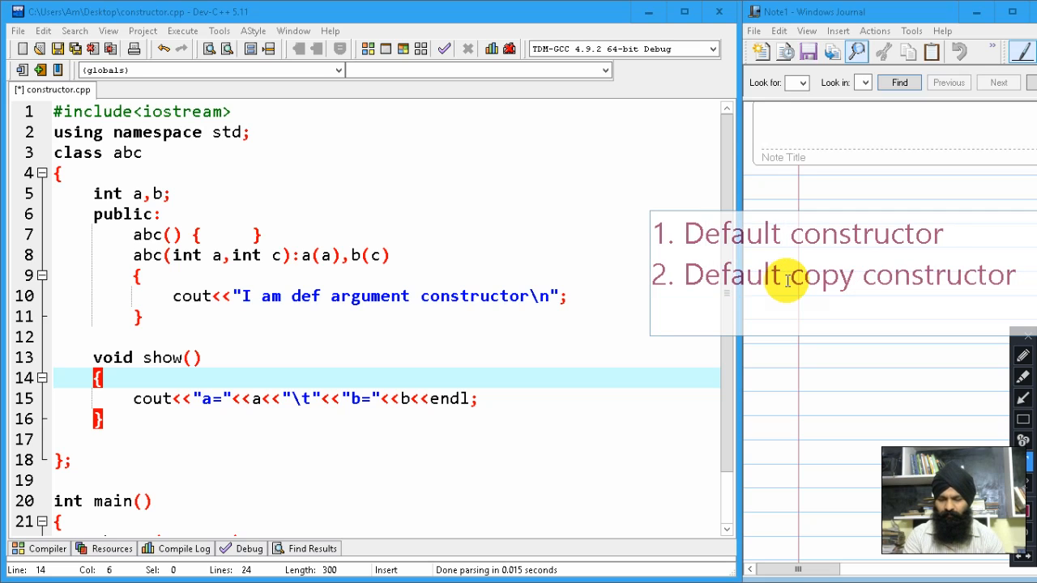
{"action": "type", "text": "3. Default assignment operator"}
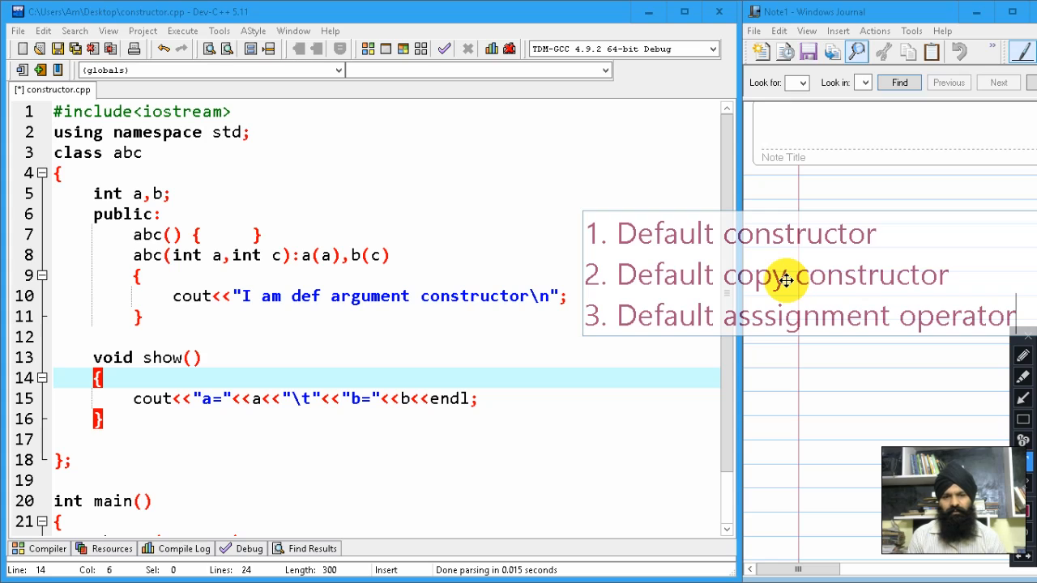
{"action": "mouse_move", "coordinate": [885, 194]}
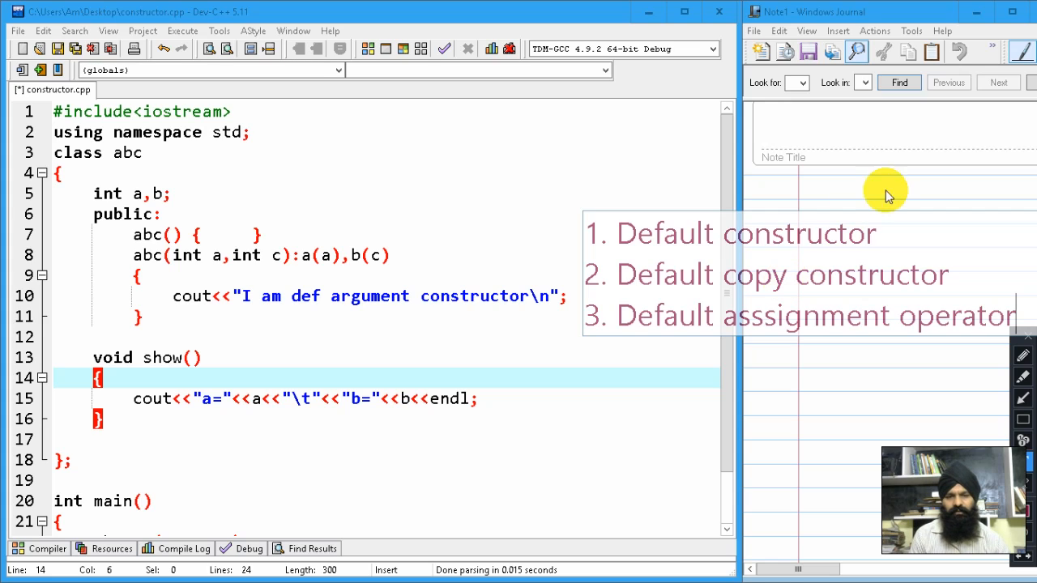
{"action": "mouse_move", "coordinate": [872, 237]}
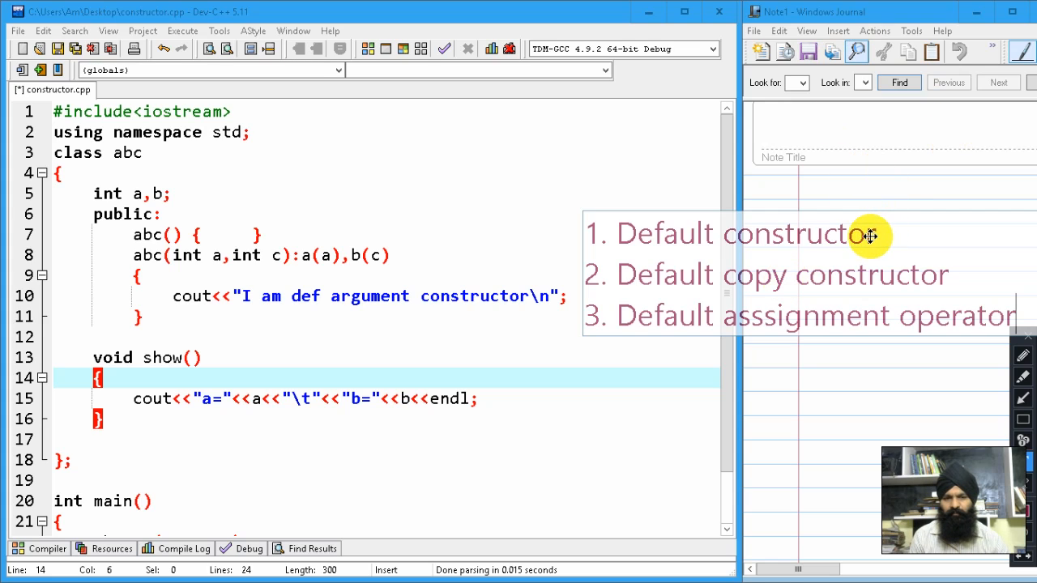
{"action": "mouse_move", "coordinate": [687, 298]}
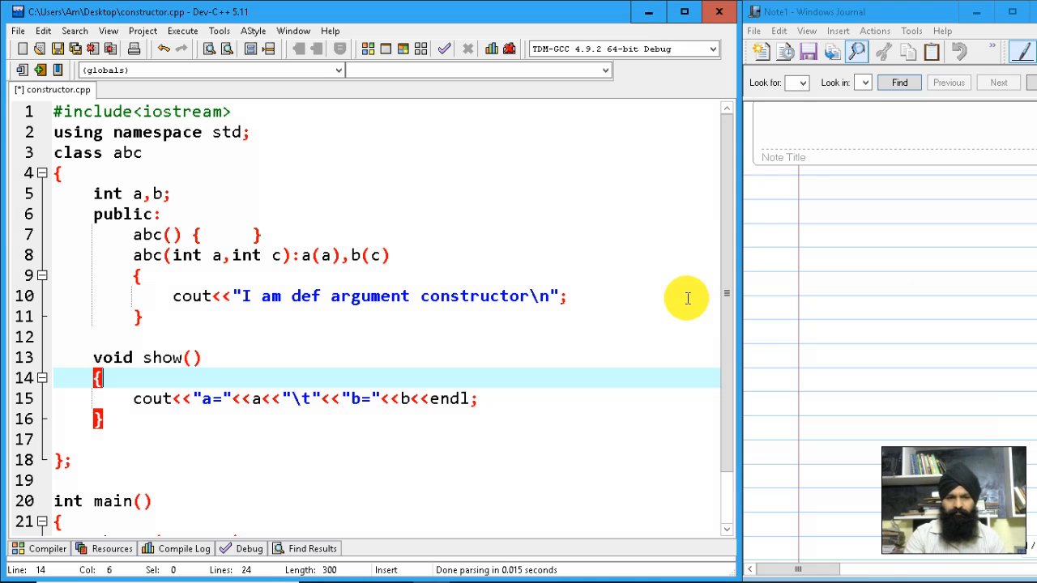
Step: Add 'abc o2=o1; // default copy constructor is called' in main and start a new line after o1.show();
{"action": "scroll", "scroll_direction": "down", "scroll_amount": 3}
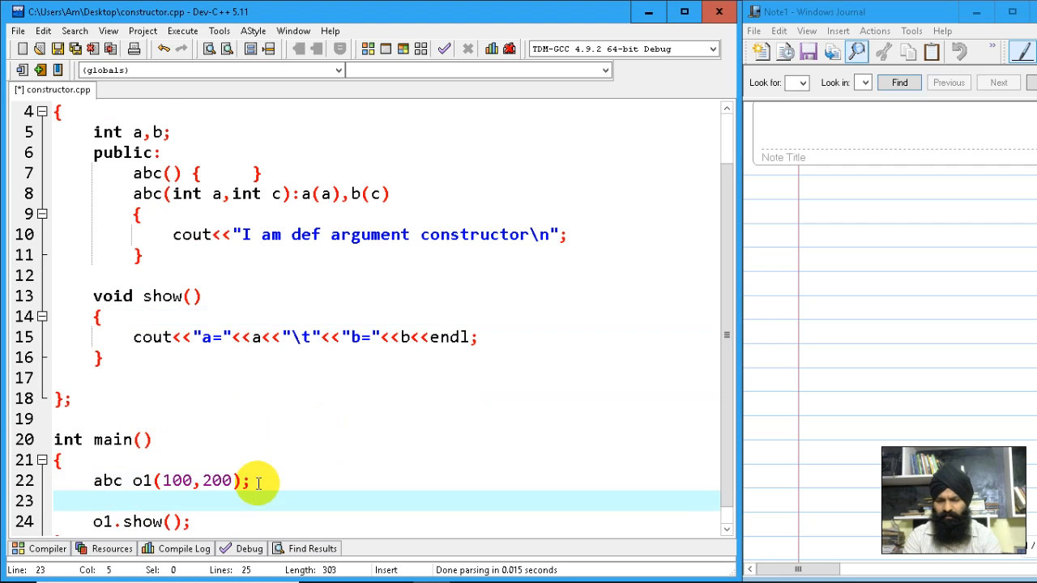
{"action": "type", "text": "abc"}
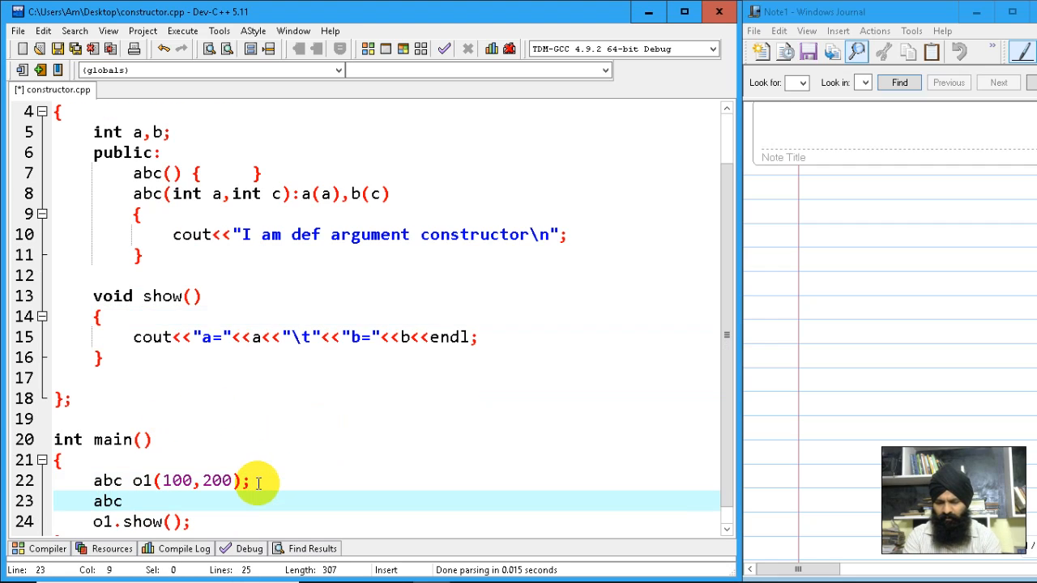
{"action": "type", "text": "o2"}
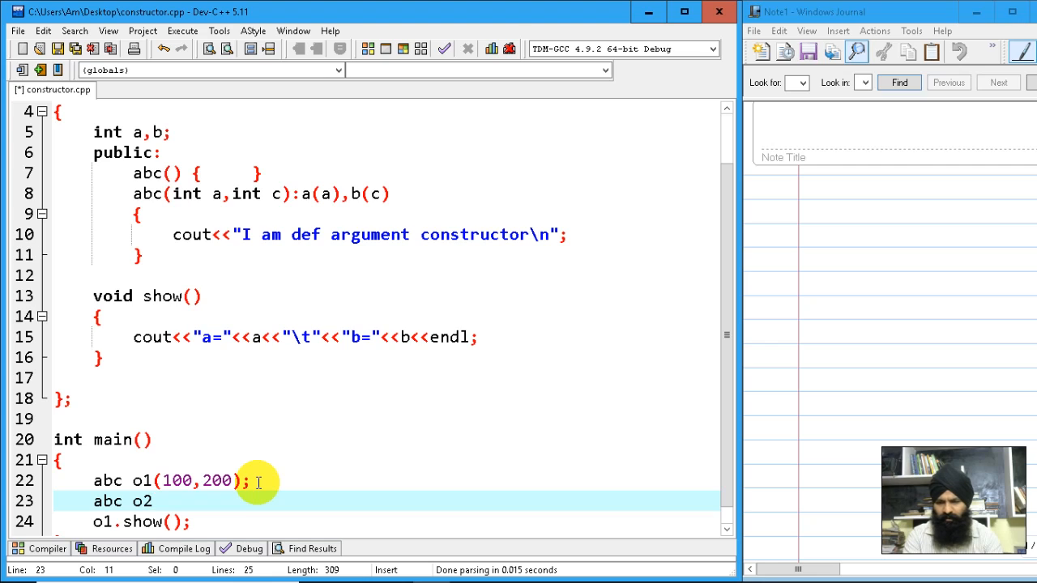
{"action": "type", "text": "="}
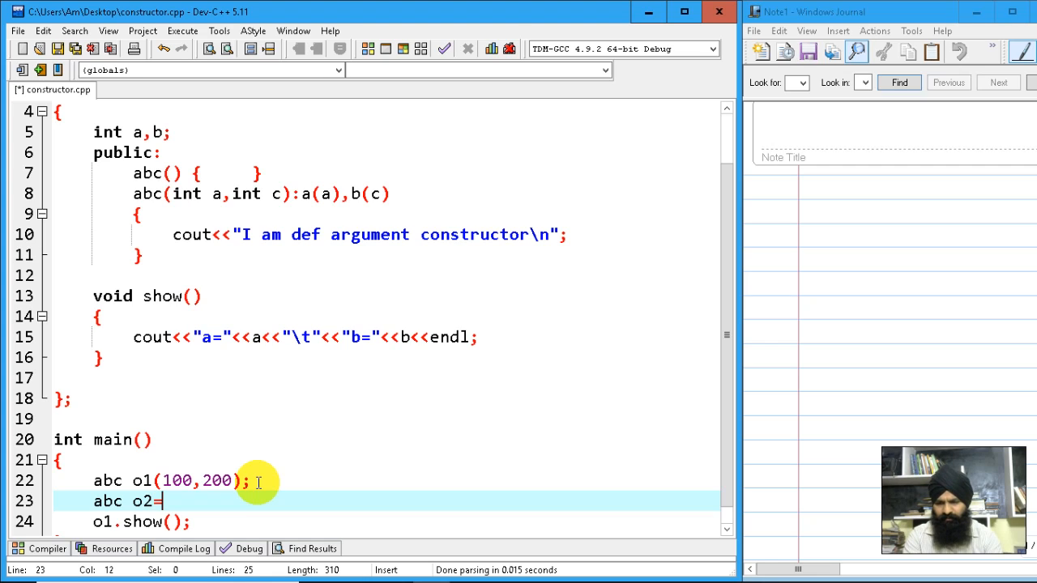
{"action": "type", "text": "o"}
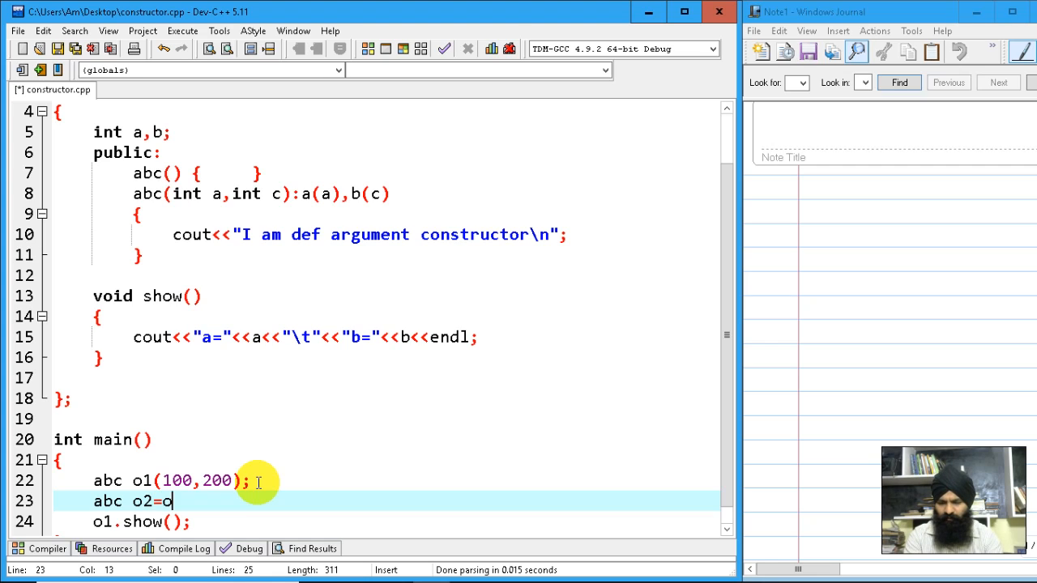
{"action": "type", "text": "1"}
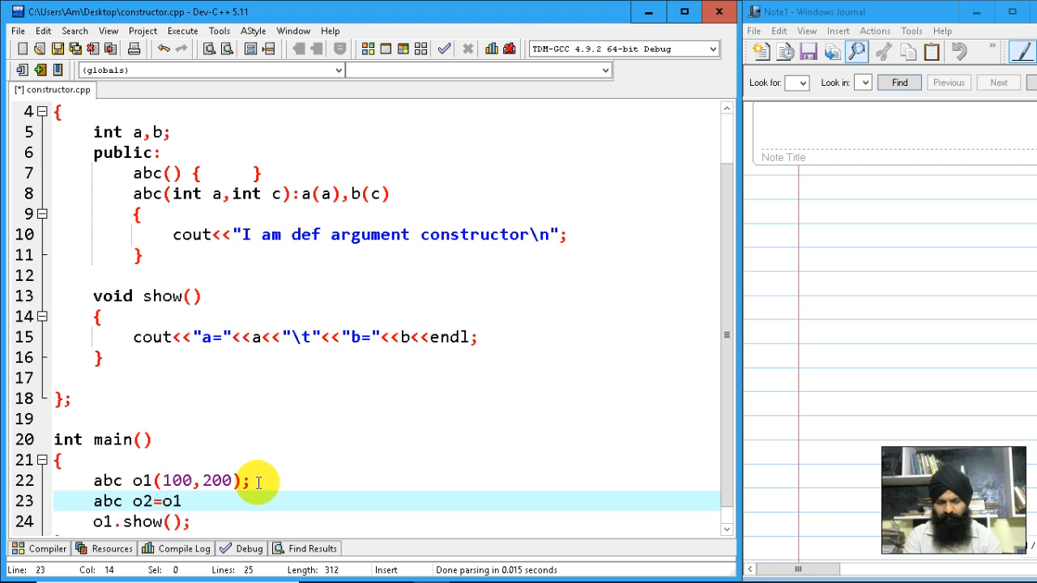
{"action": "type", "text": "//"}
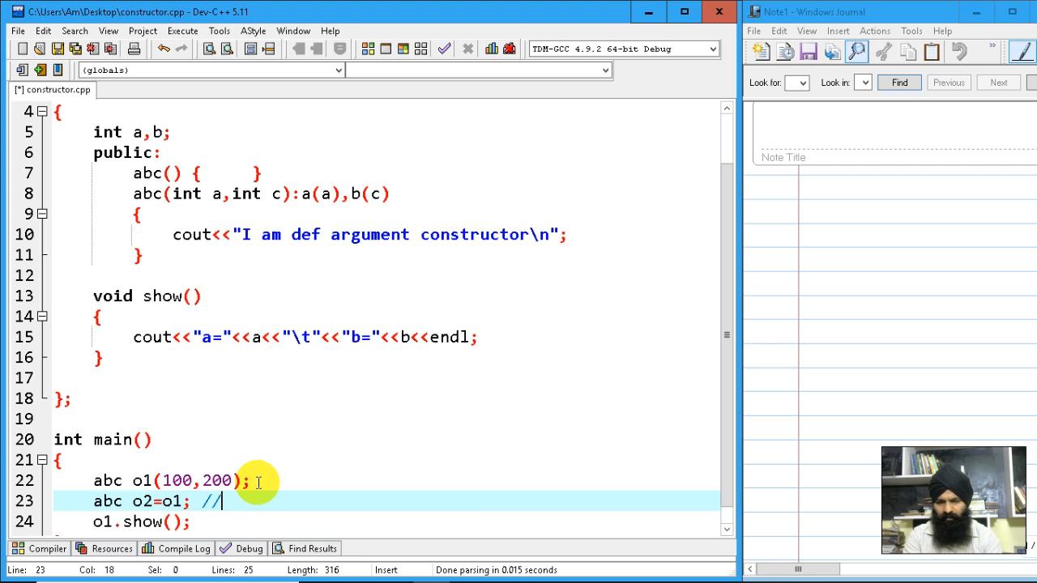
{"action": "type", "text": "default"}
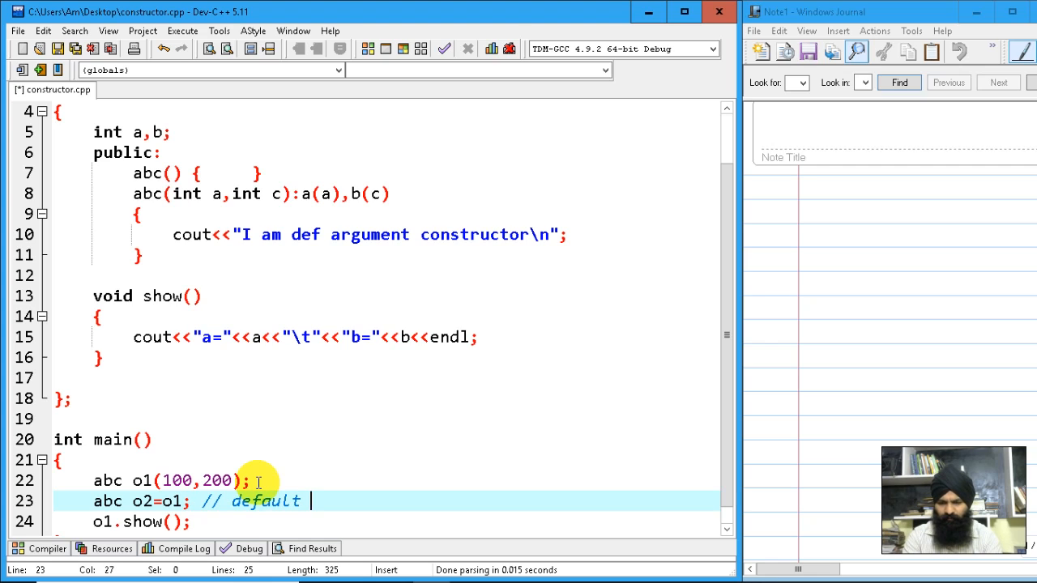
{"action": "type", "text": "copy"}
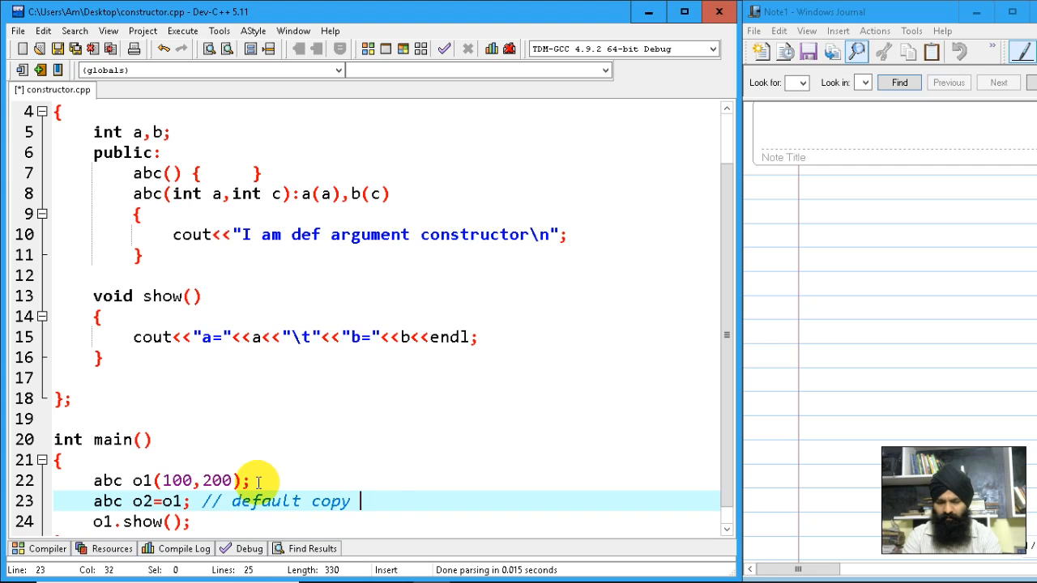
{"action": "type", "text": "constructor is calls"}
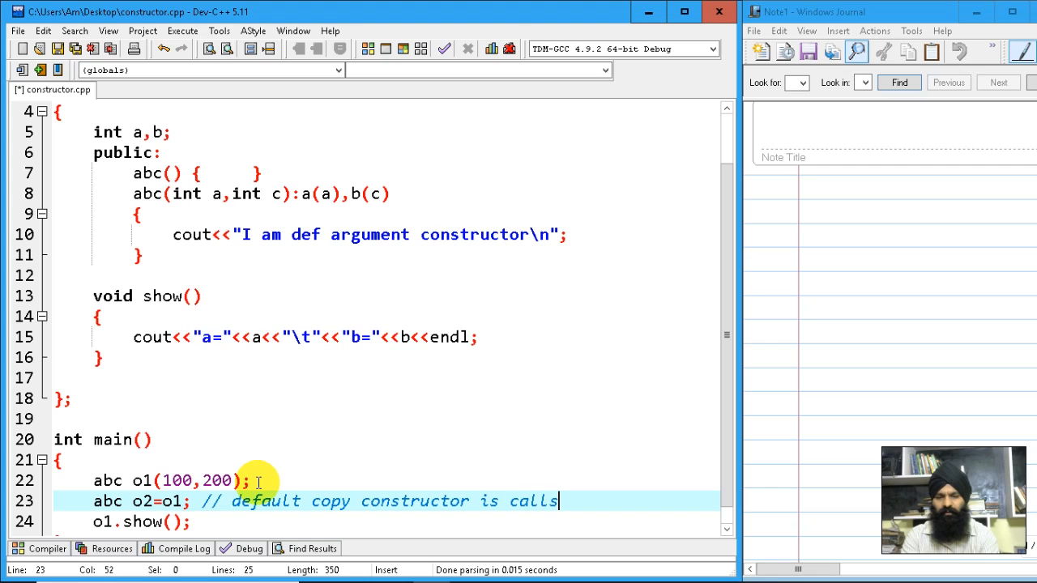
{"action": "type", "text": "ed"}
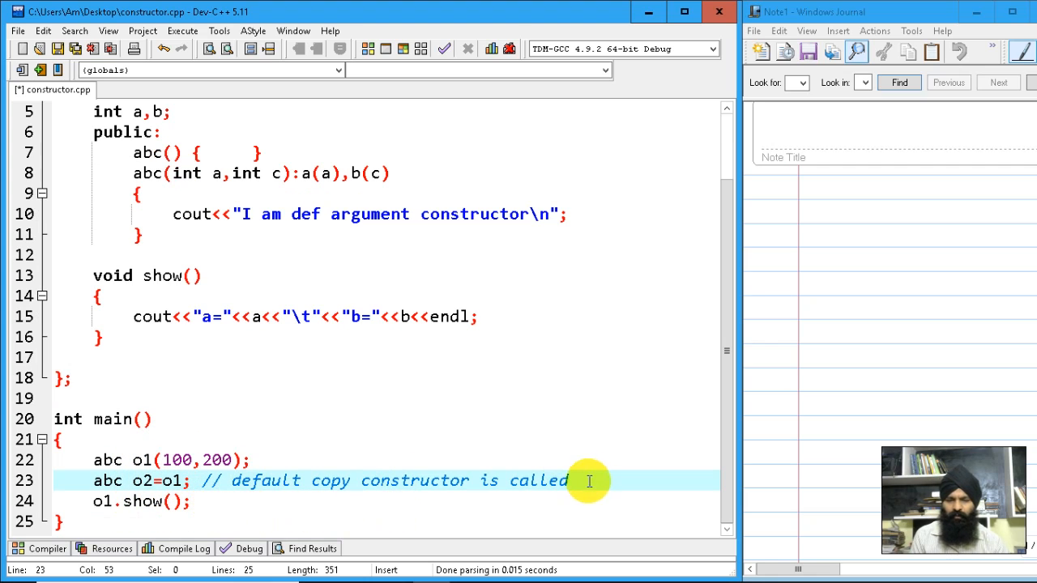
{"action": "key", "text": "Enter"}
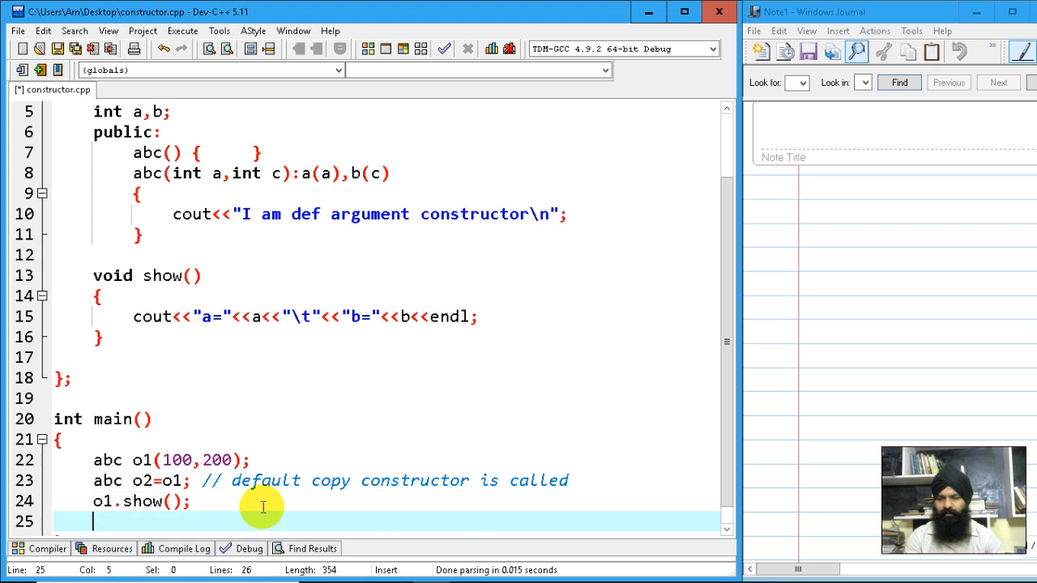
Step: Call o2.show(); and run the program, confirming o1 and o2 both print a=100 b=200
{"action": "type", "text": "o2."}
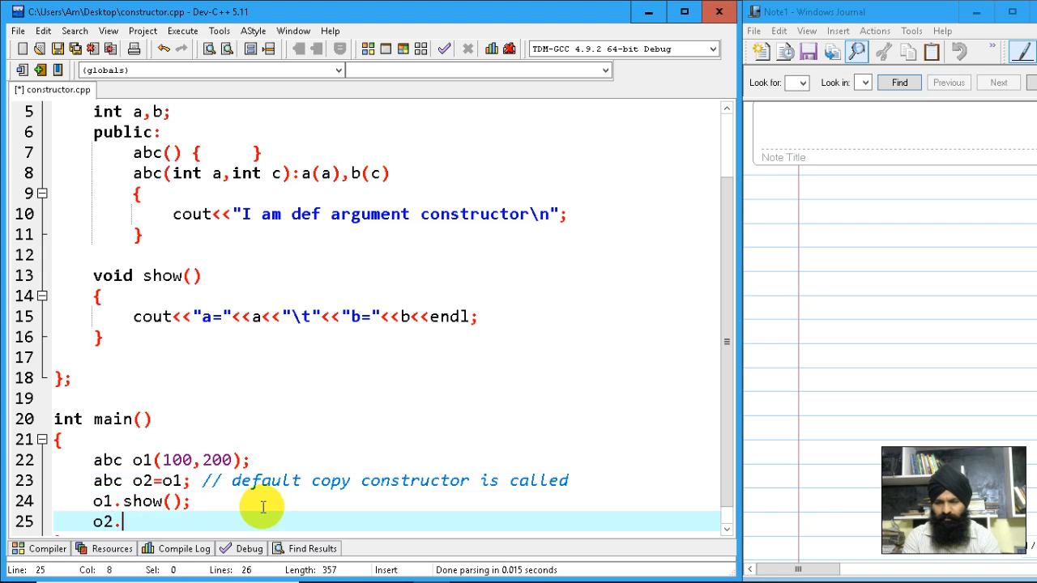
{"action": "type", "text": "."}
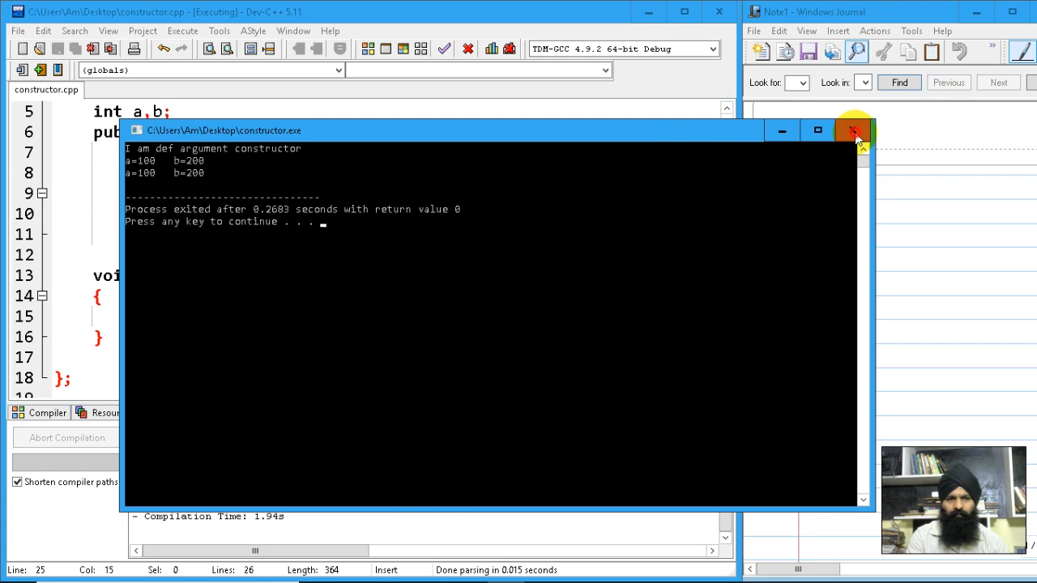
{"action": "left_click", "coordinate": [856, 129]}
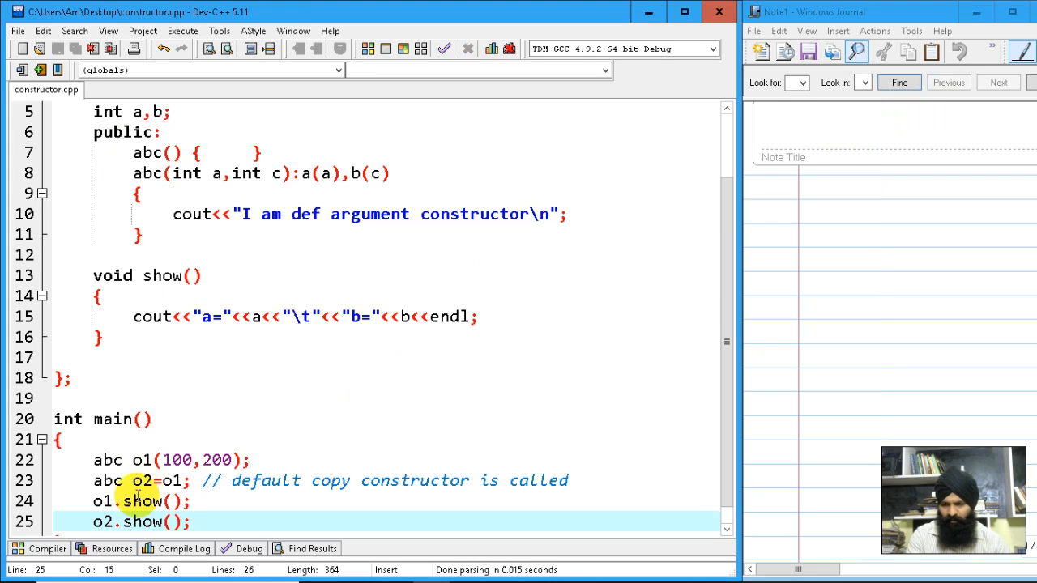
{"action": "mouse_move", "coordinate": [467, 502]}
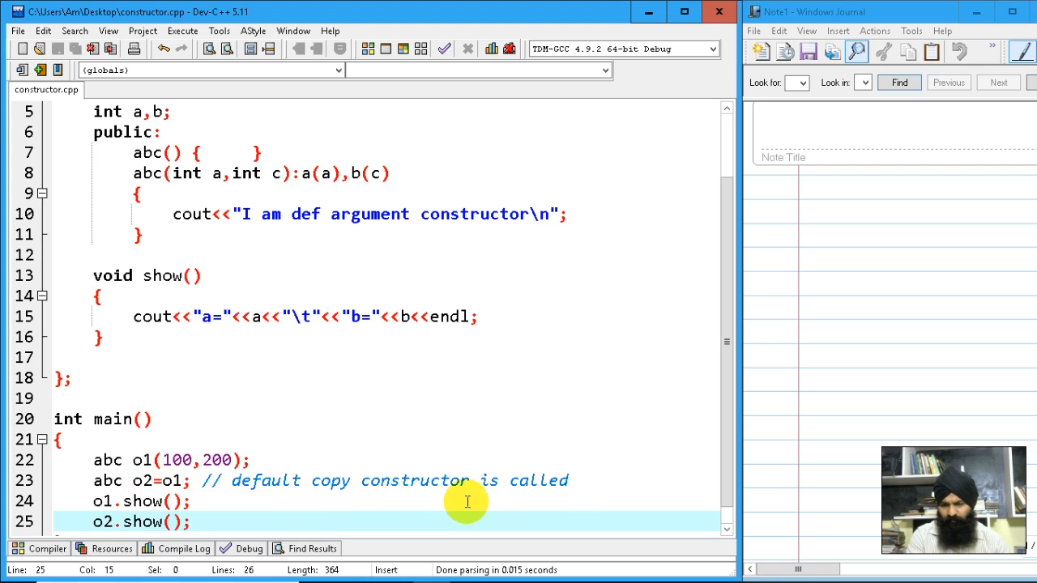
{"action": "left_click", "coordinate": [583, 480]}
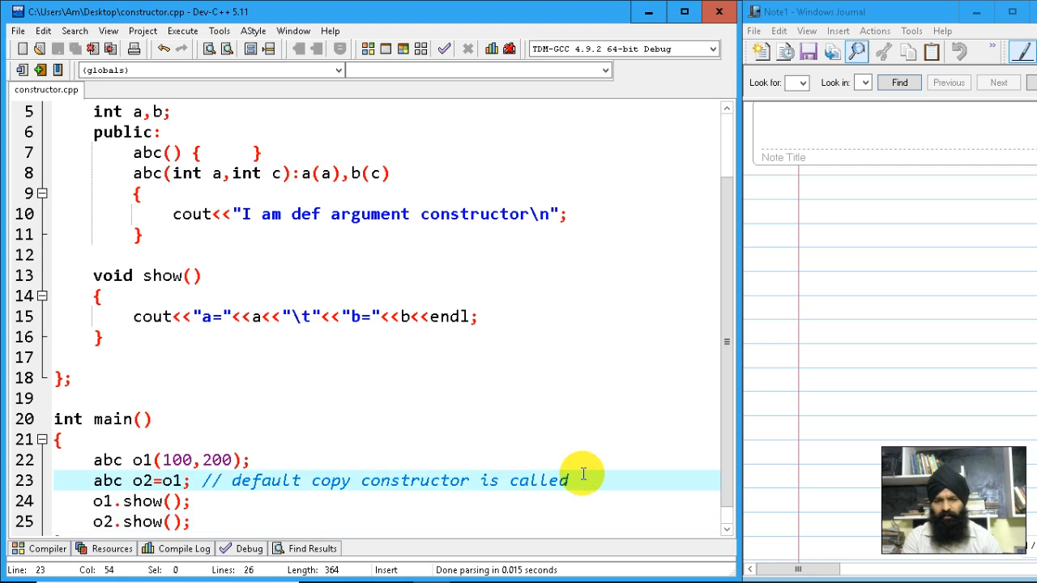
Step: Declare 'abc o3;' on the line after the o2 copy line
{"action": "type", "text": "abc"}
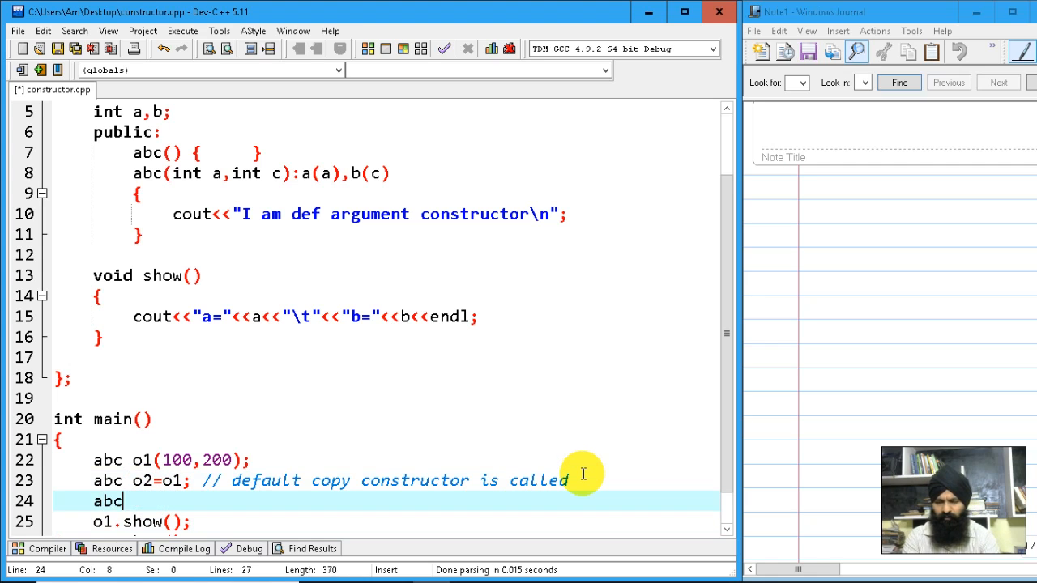
{"action": "type", "text": "o3;"}
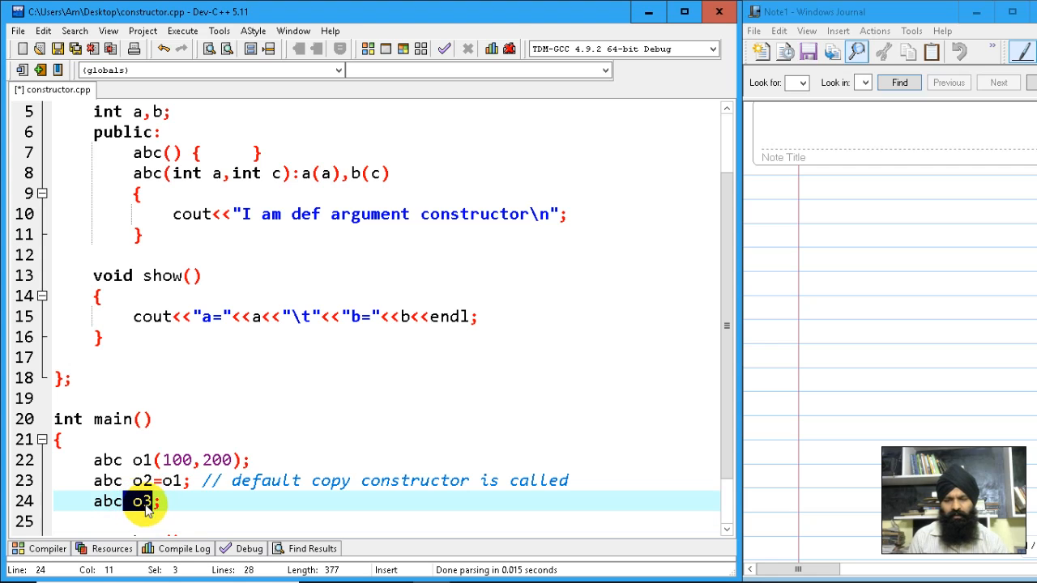
{"action": "mouse_move", "coordinate": [130, 510]}
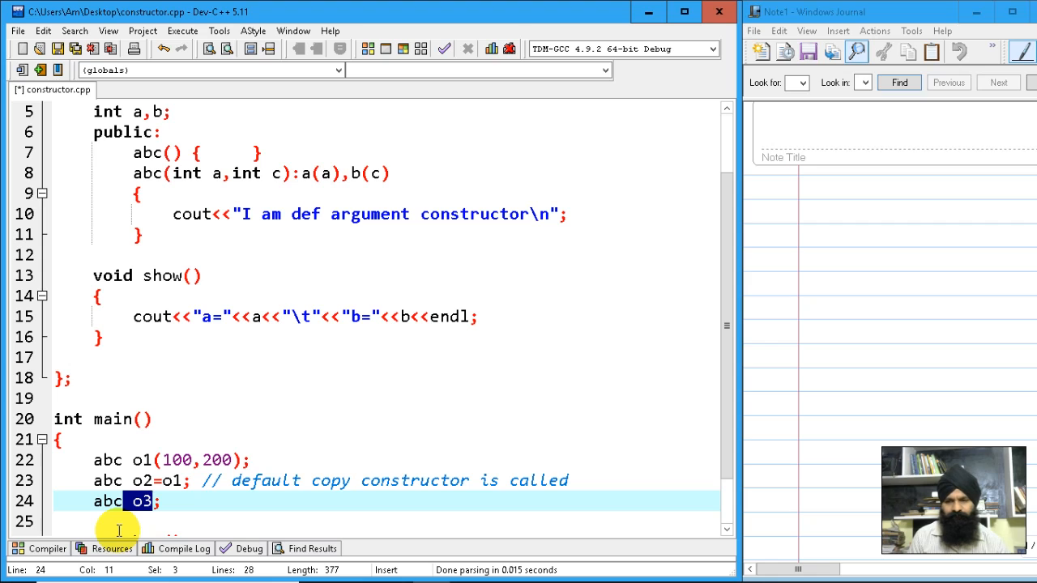
{"action": "mouse_move", "coordinate": [181, 507]}
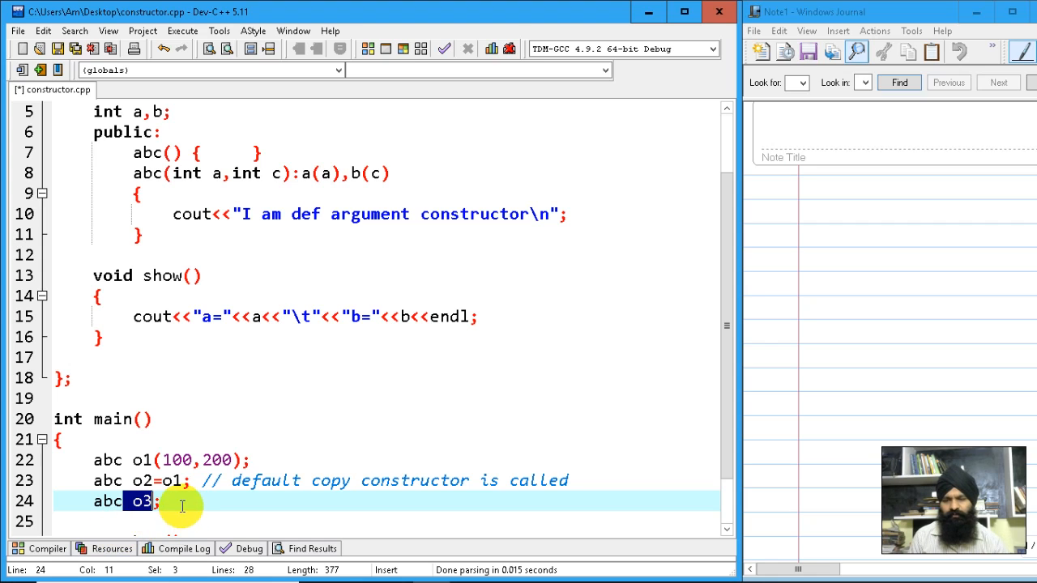
{"action": "left_click", "coordinate": [149, 249]}
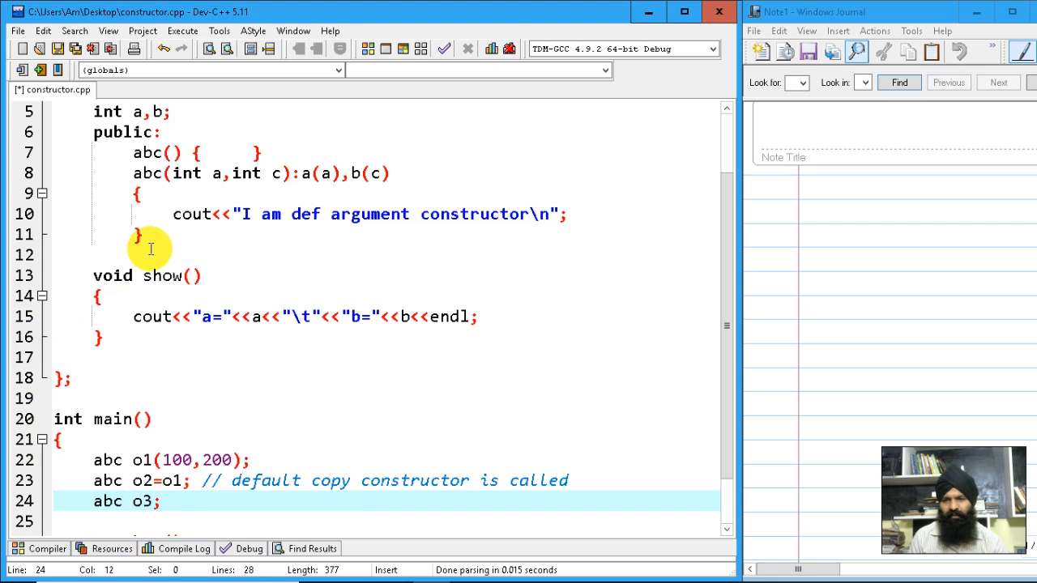
{"action": "mouse_move", "coordinate": [165, 143]}
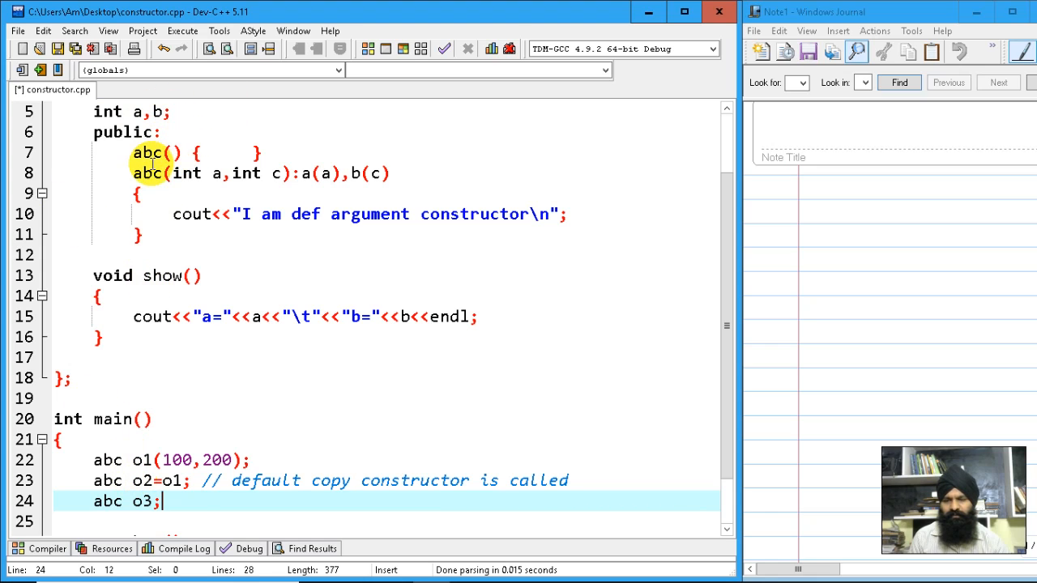
{"action": "mouse_move", "coordinate": [203, 515]}
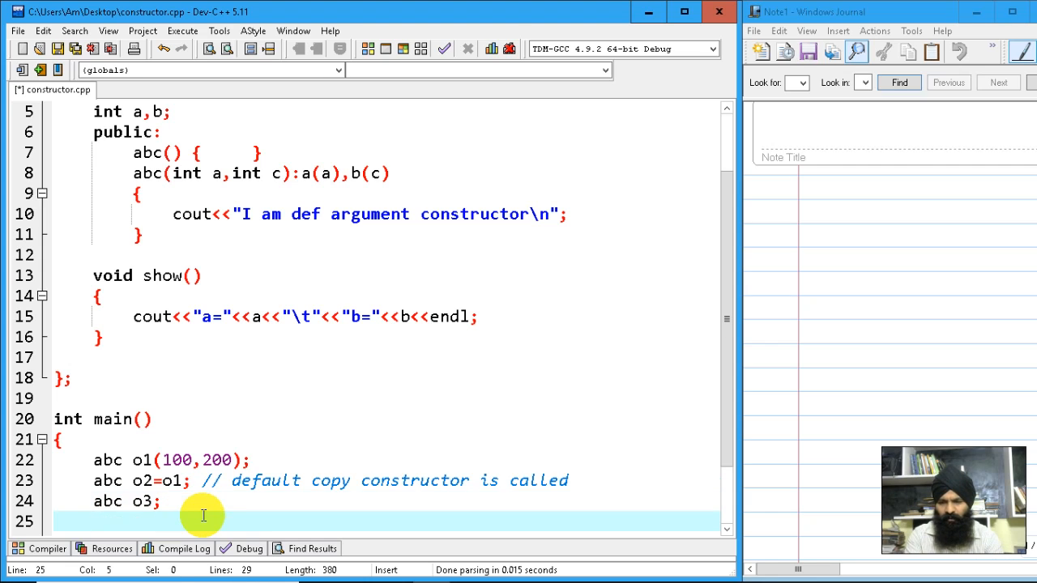
Step: Assign o1 to o3 with 'o3=o1;' so main shows o1, o2 and o3
{"action": "type", "text": "o3"}
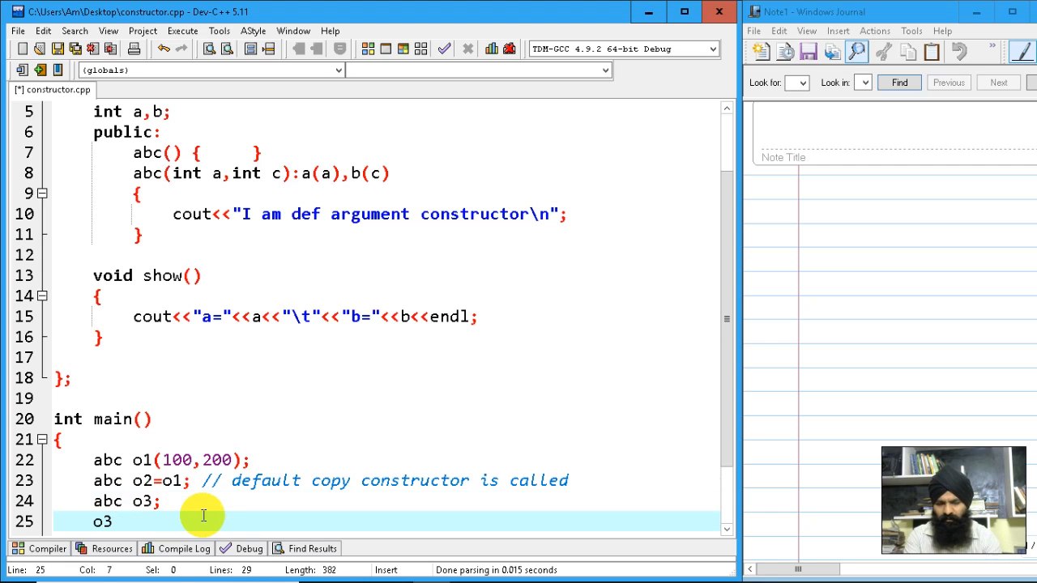
{"action": "type", "text": "="}
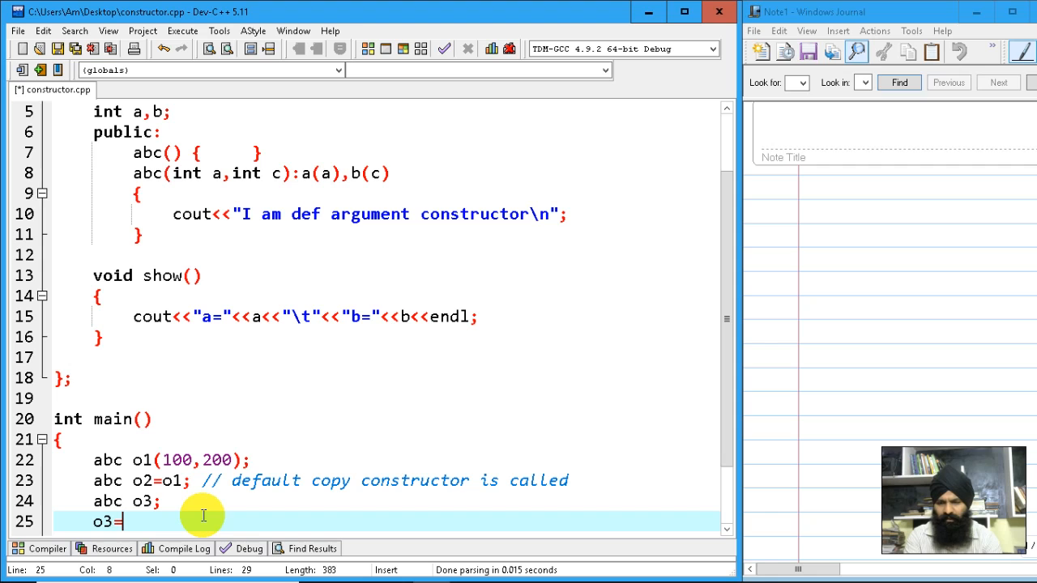
{"action": "type", "text": "o1;"}
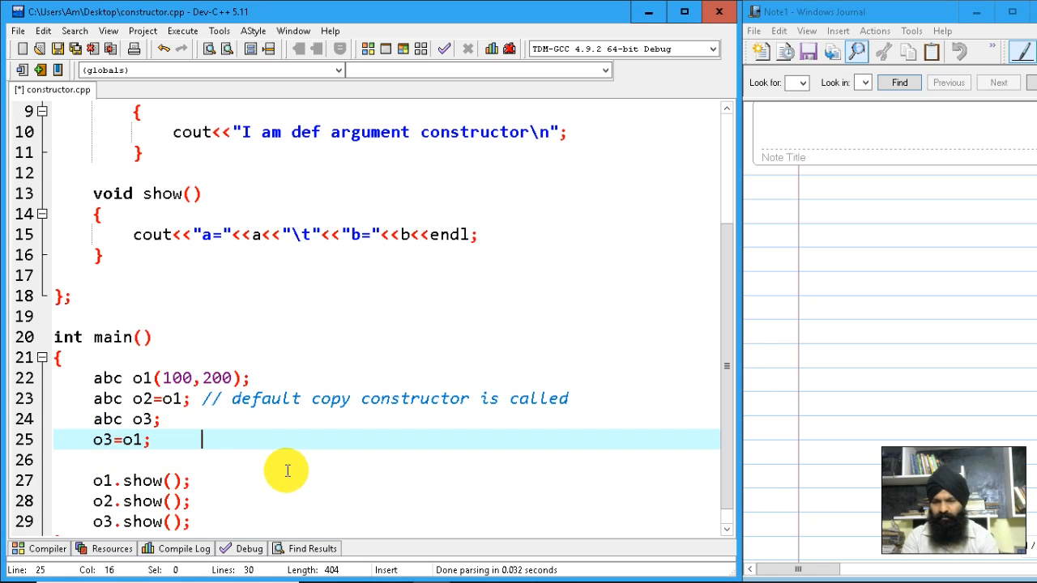
Step: Comment o3=o1 as '//default assignment operator is called for objects' and run, printing a=100 b=200 three times
{"action": "type", "text": "//defau"}
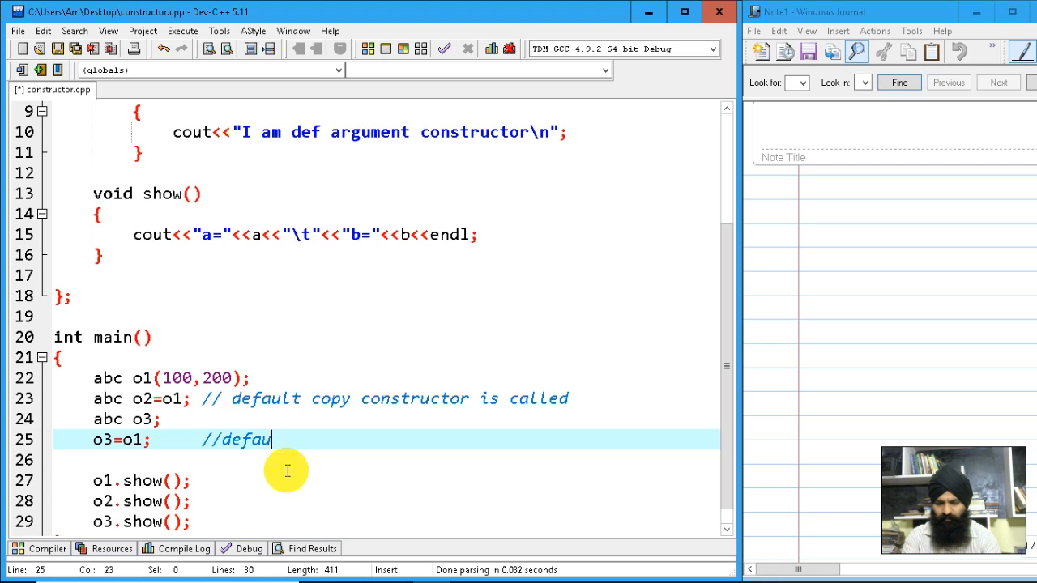
{"action": "type", "text": "lt assignme"}
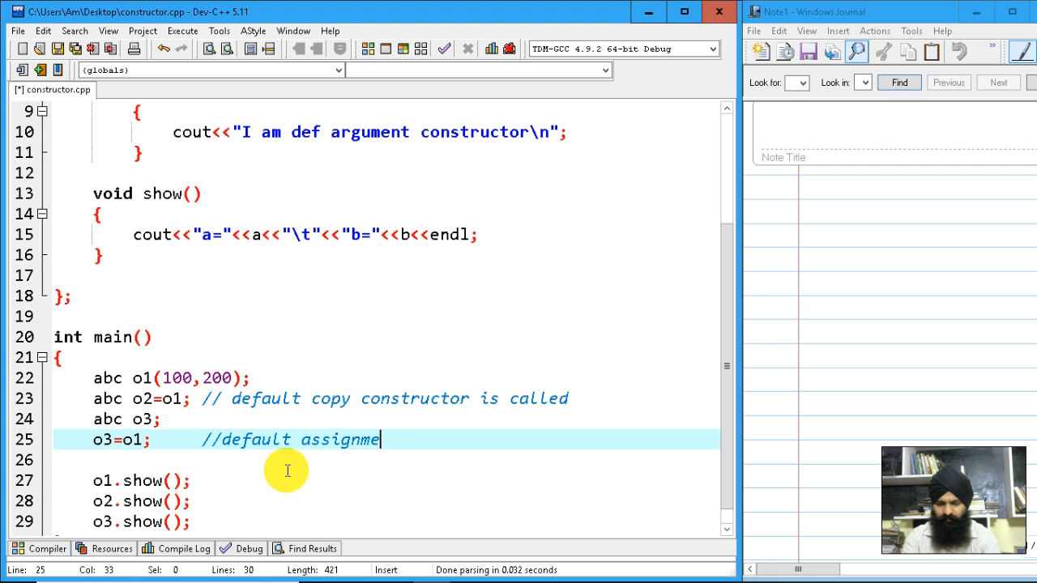
{"action": "type", "text": "nt oper"}
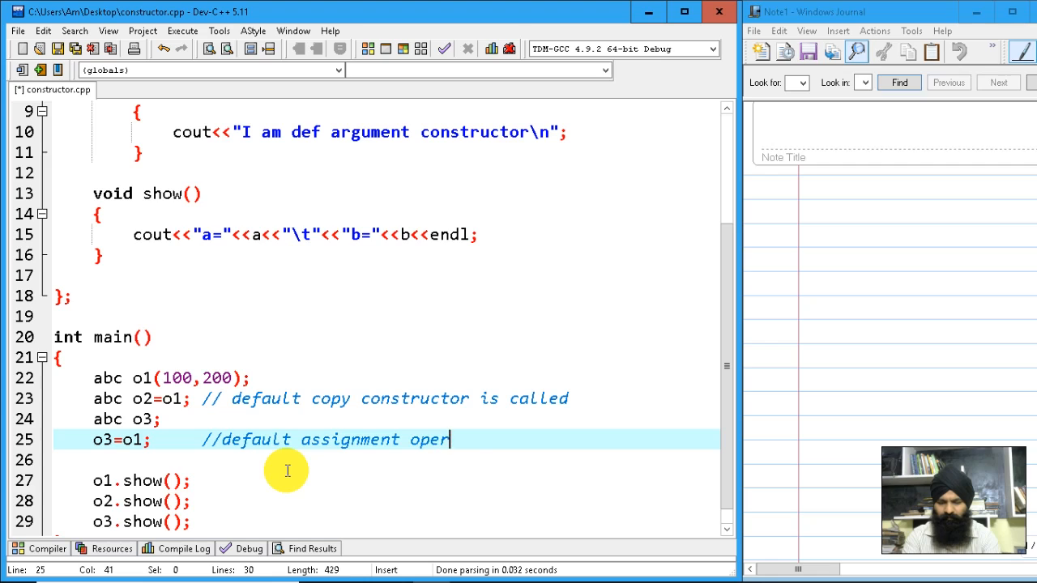
{"action": "type", "text": "ator is c"}
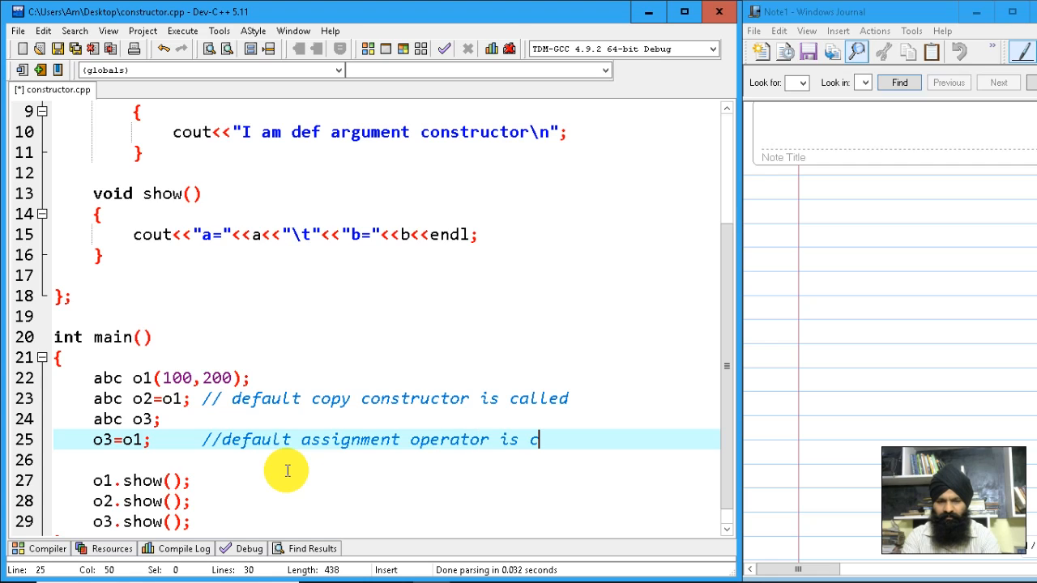
{"action": "type", "text": "al"}
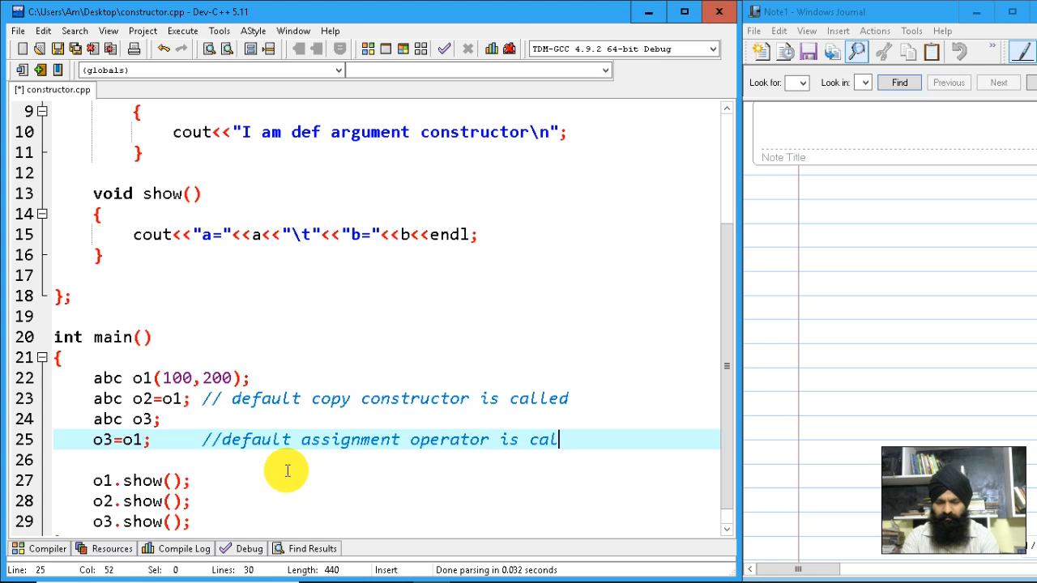
{"action": "type", "text": "led for ob"}
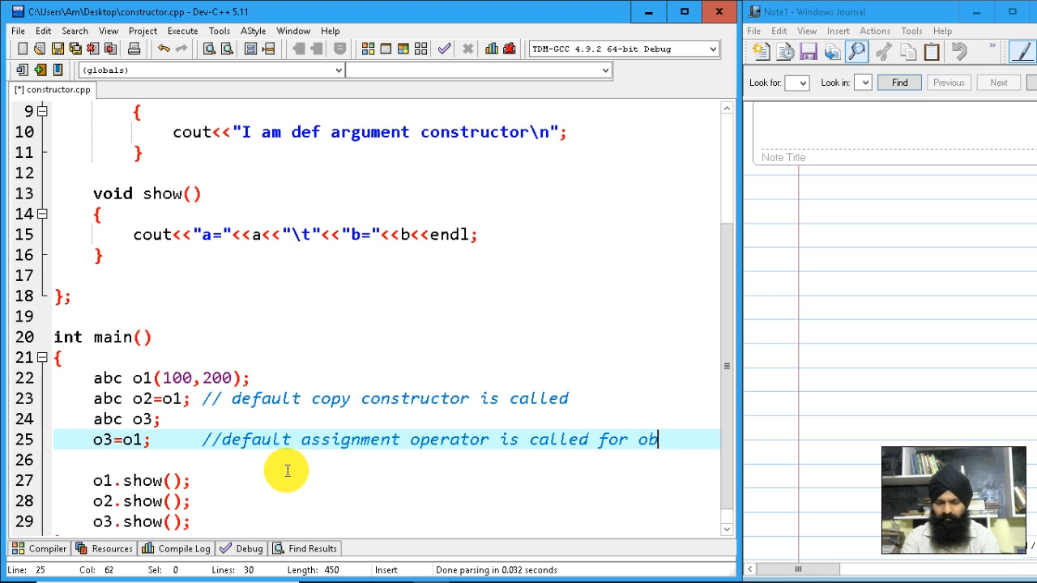
{"action": "type", "text": "jects"}
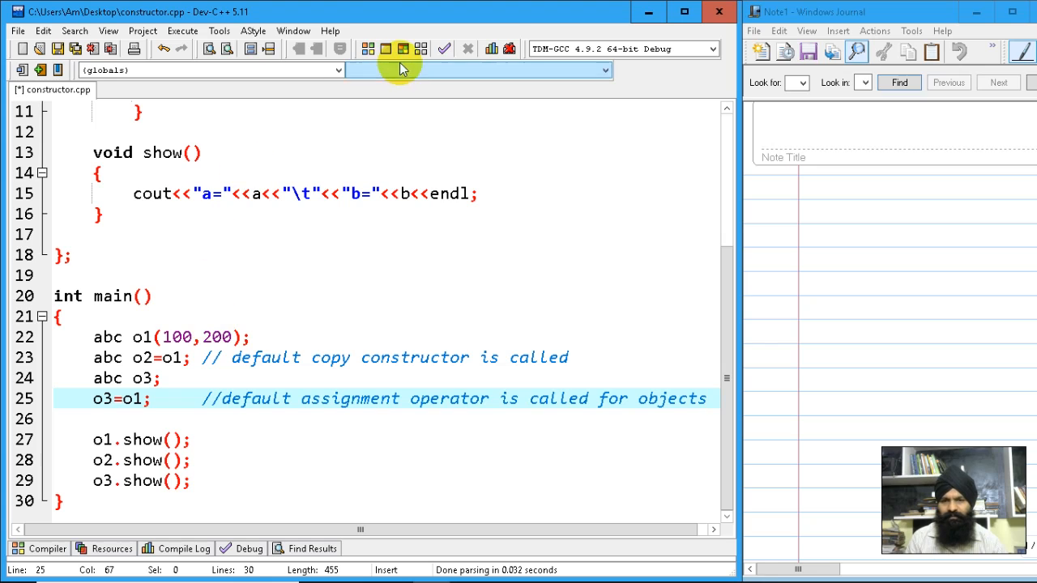
{"action": "left_click", "coordinate": [402, 48]}
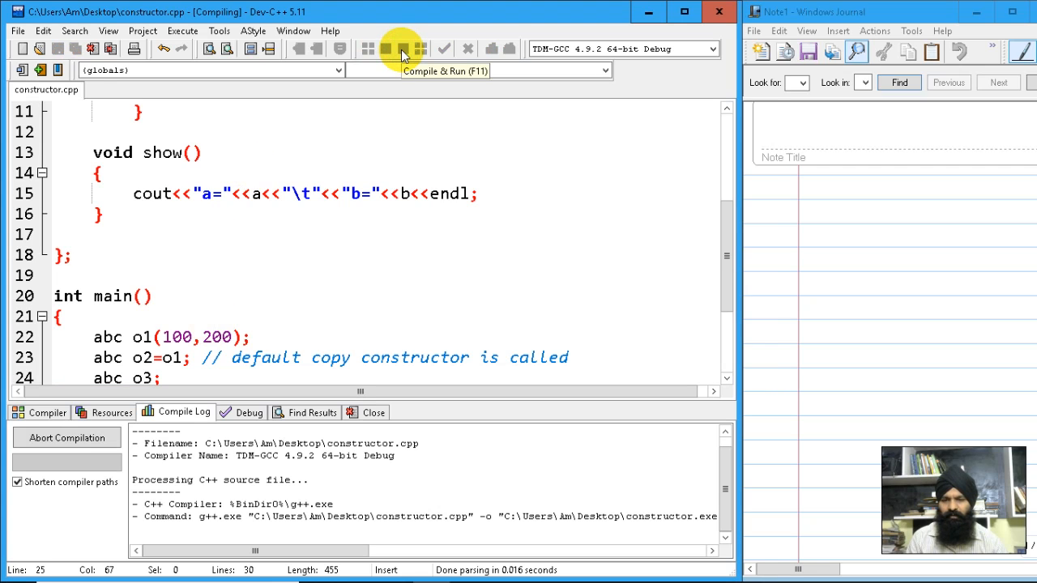
{"action": "left_click", "coordinate": [401, 48]}
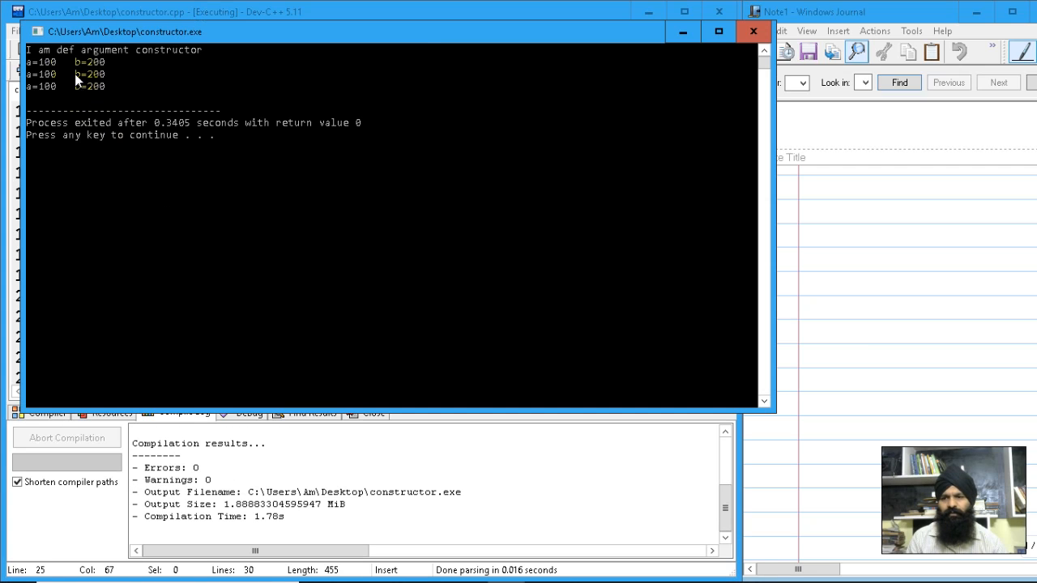